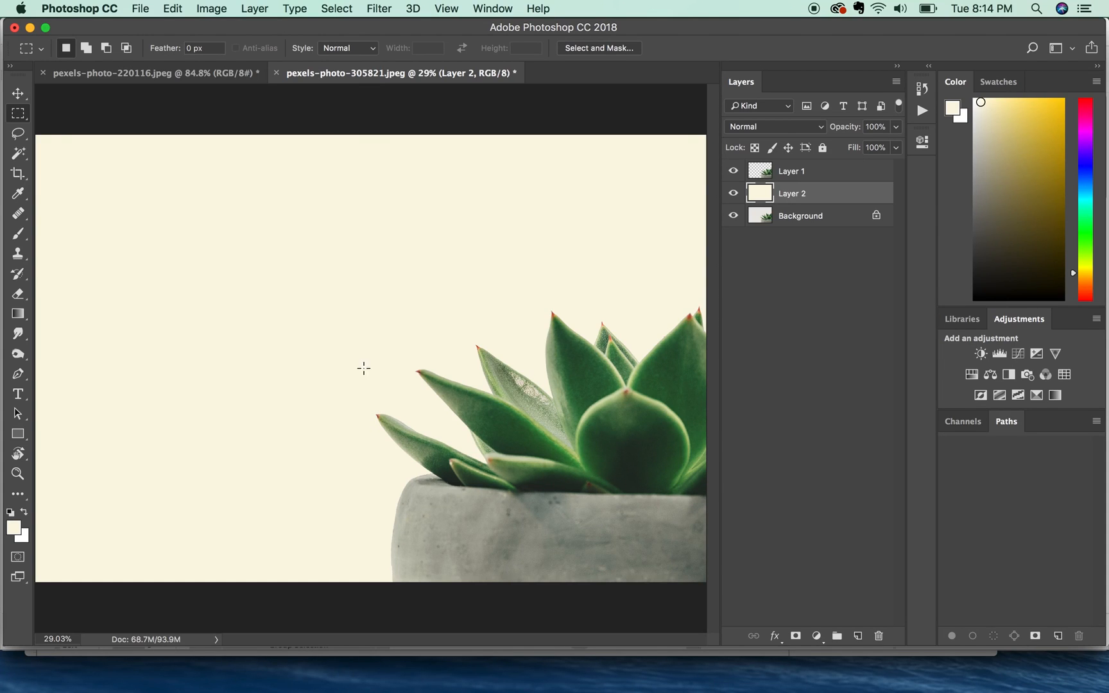
mouse_move(394, 398)
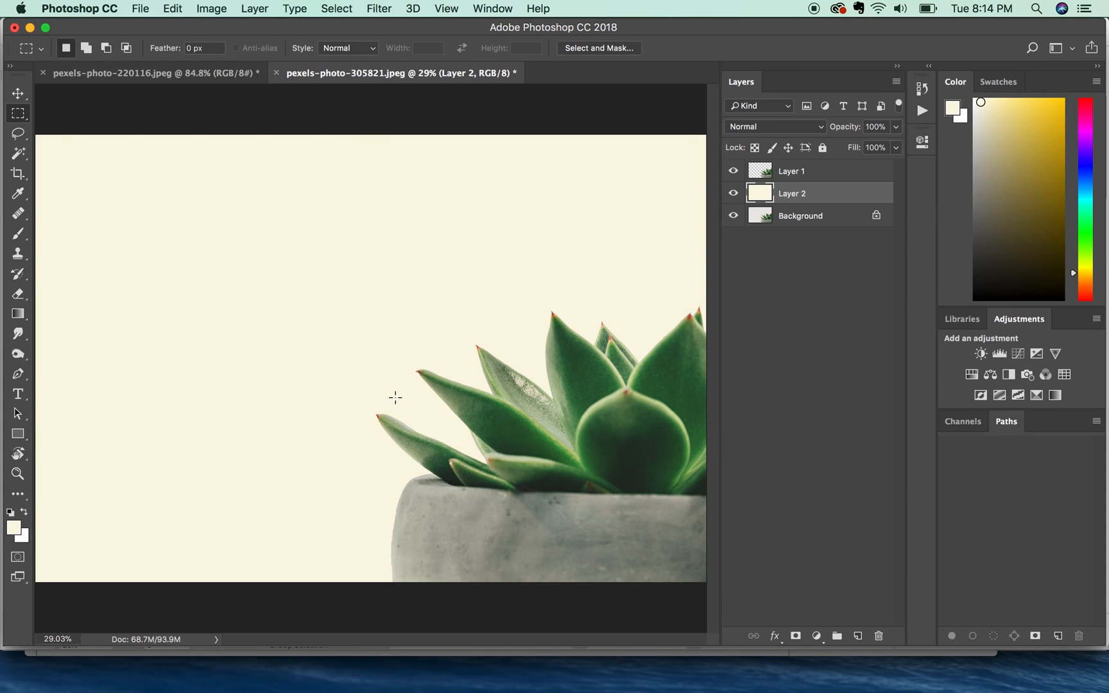
mouse_move(421, 326)
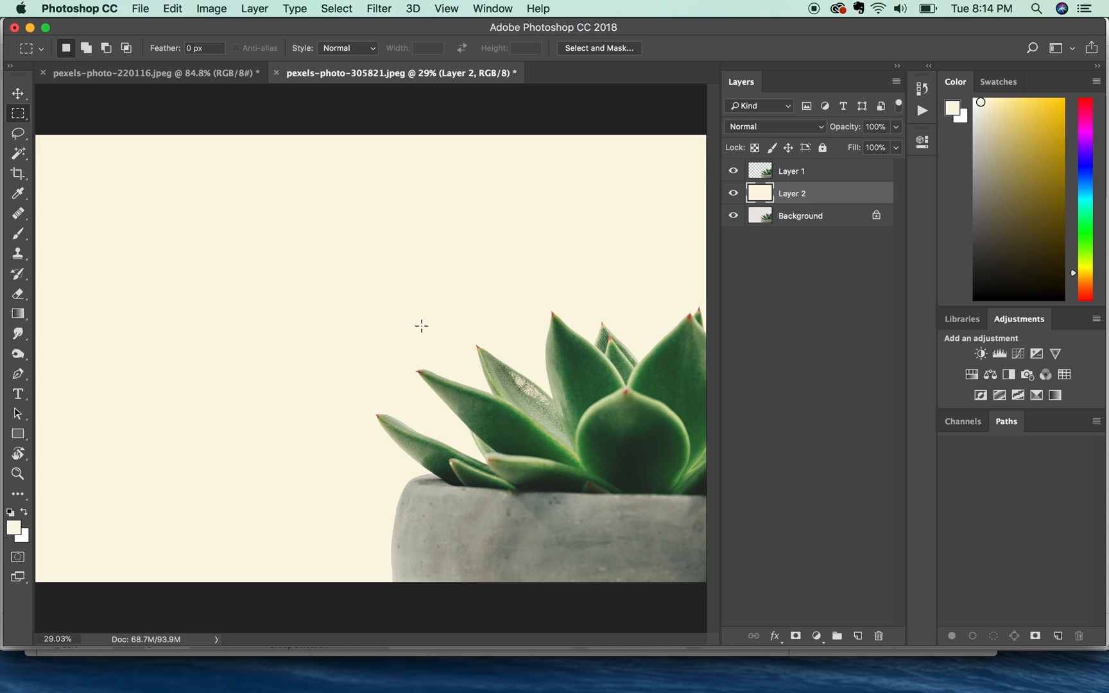
mouse_move(404, 331)
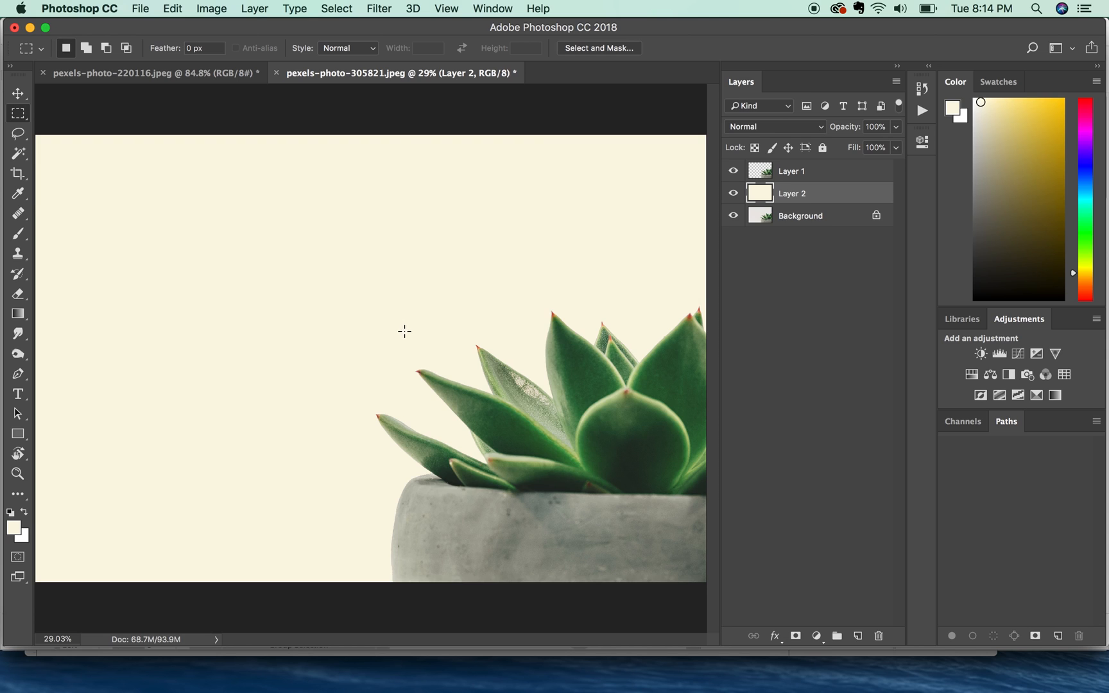
mouse_move(388, 363)
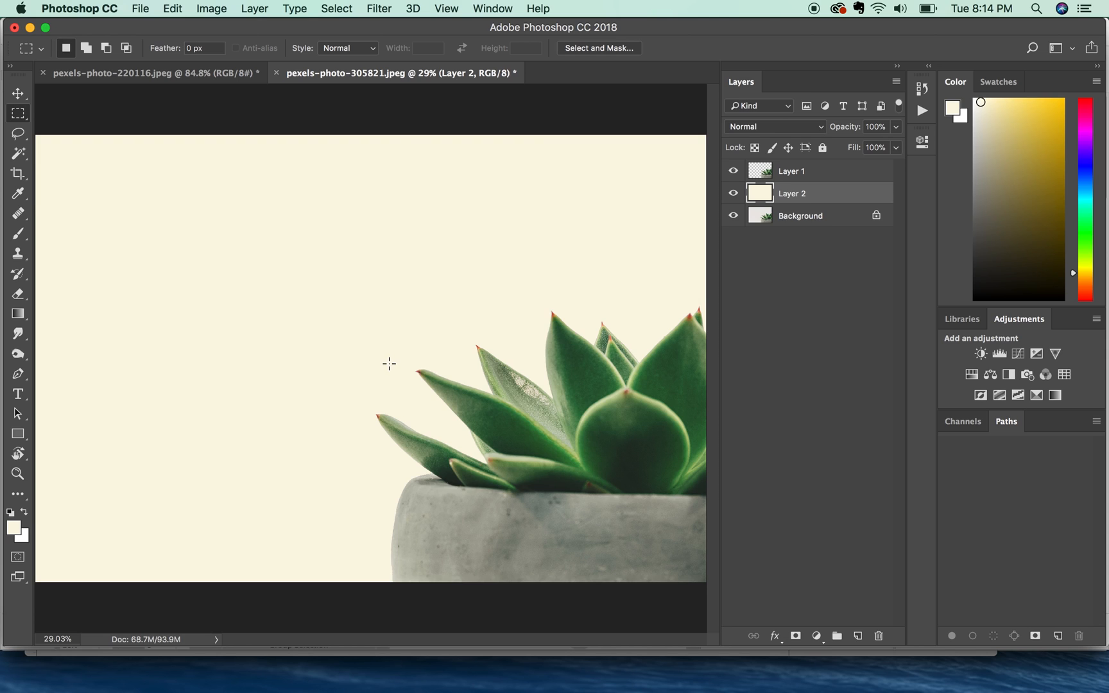
mouse_move(309, 415)
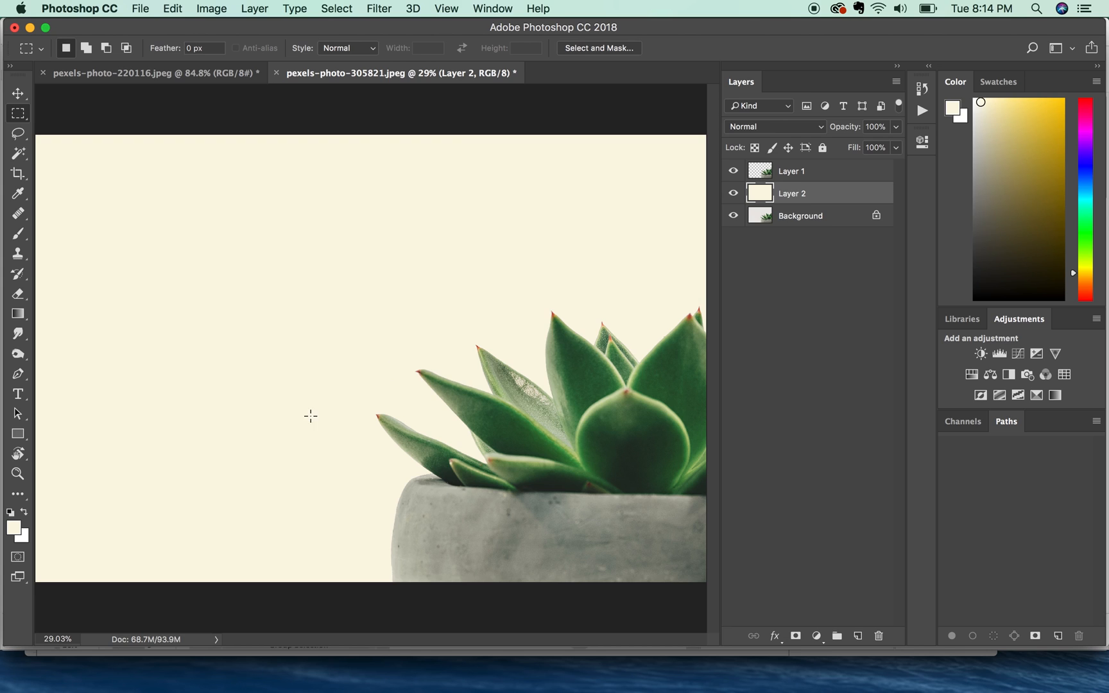
mouse_move(362, 375)
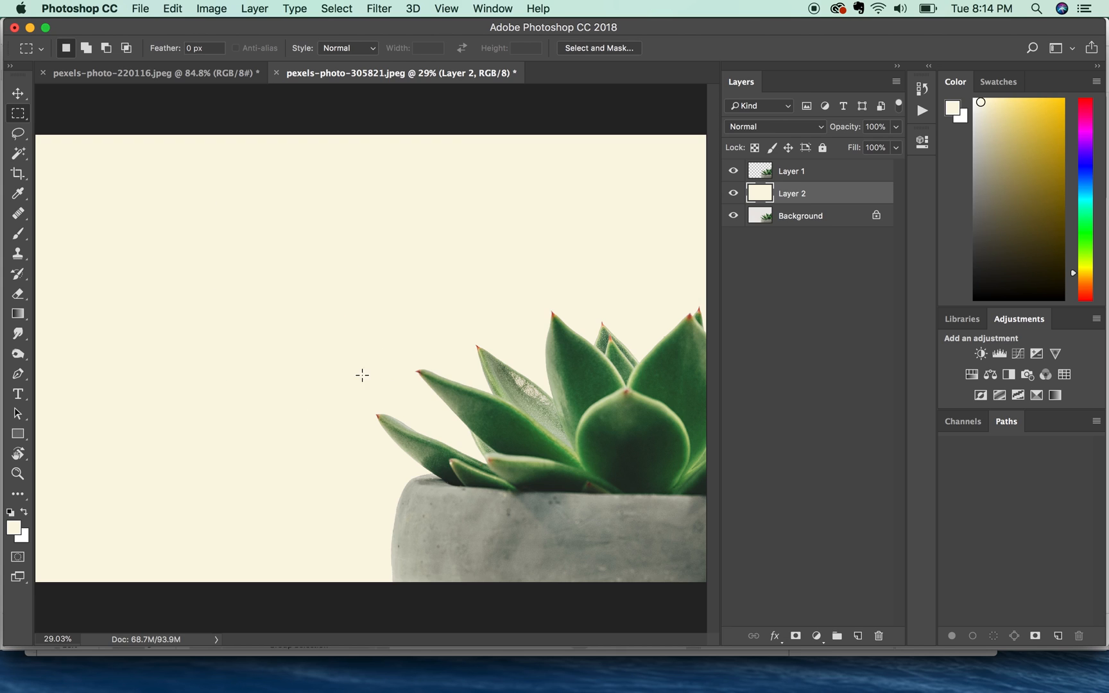
Switch to the Magic Wand tool to select areas by similar colour.
click(17, 153)
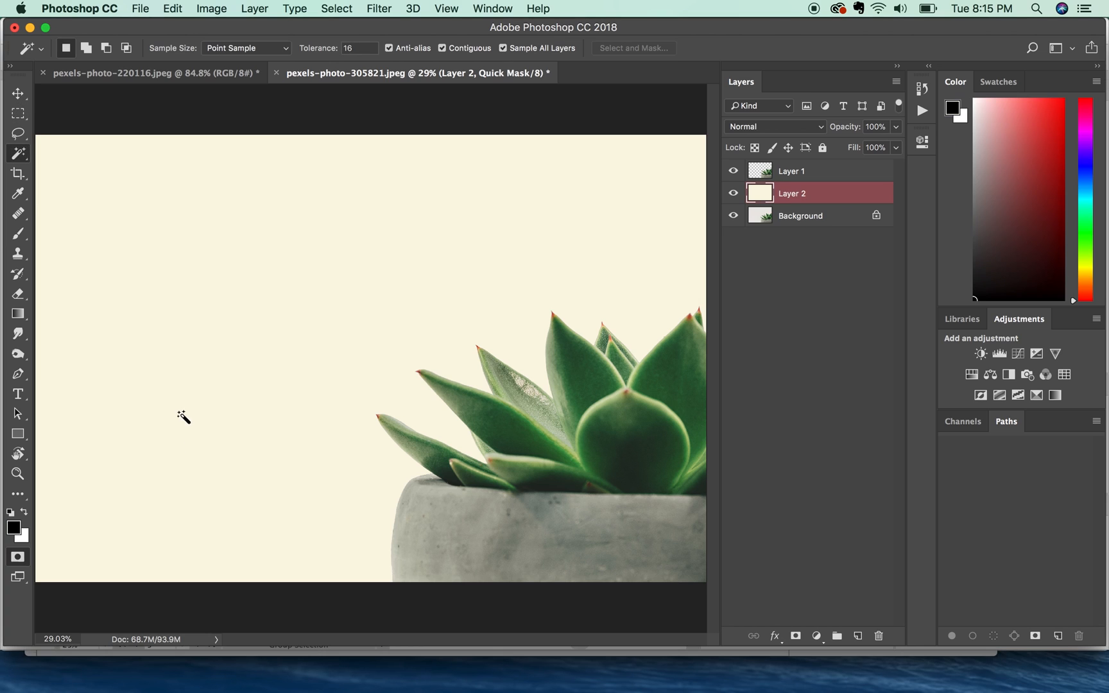
mouse_move(861, 202)
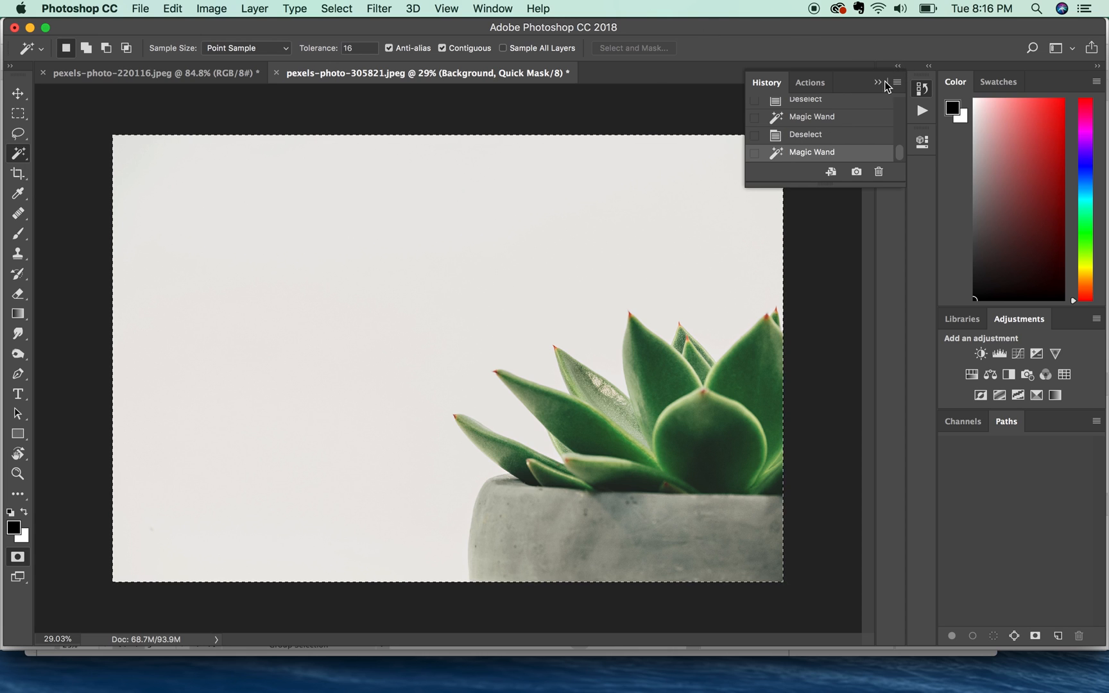
Lower the Magic Wand tolerance to 5 and resample the light background.
click(877, 82)
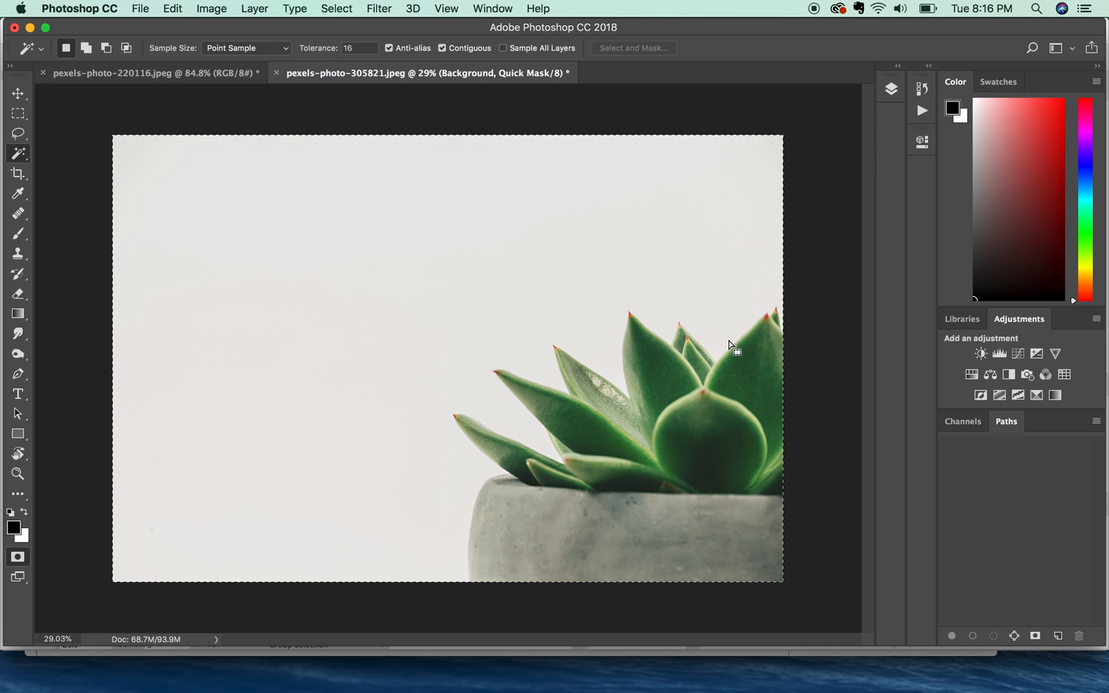
mouse_move(675, 467)
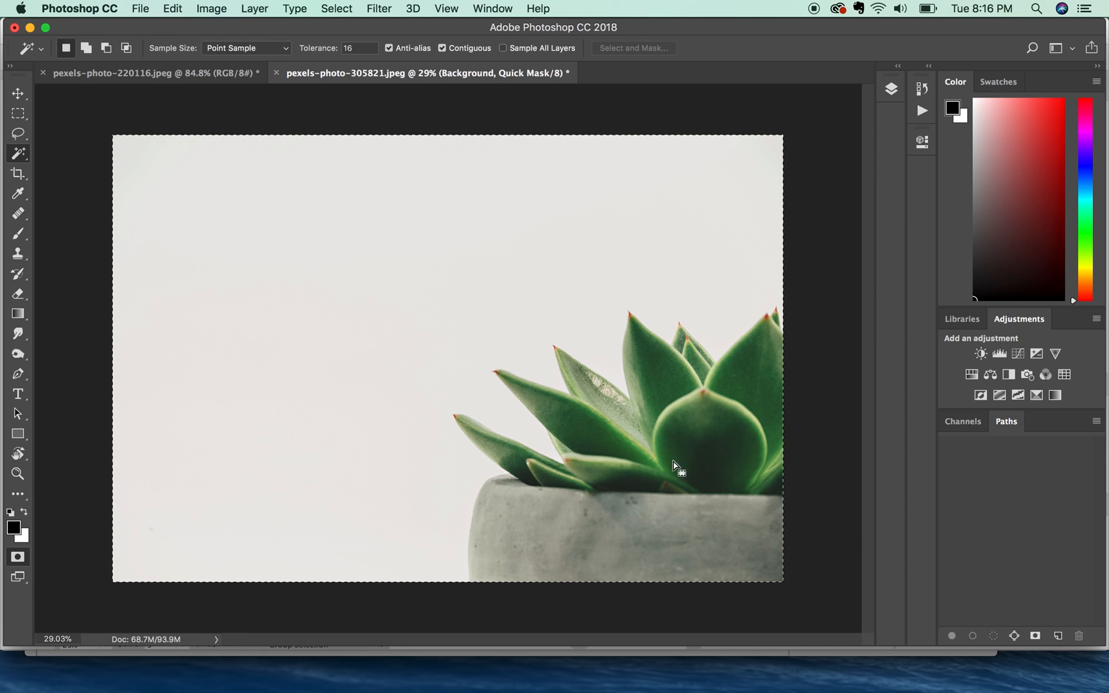
mouse_move(592, 269)
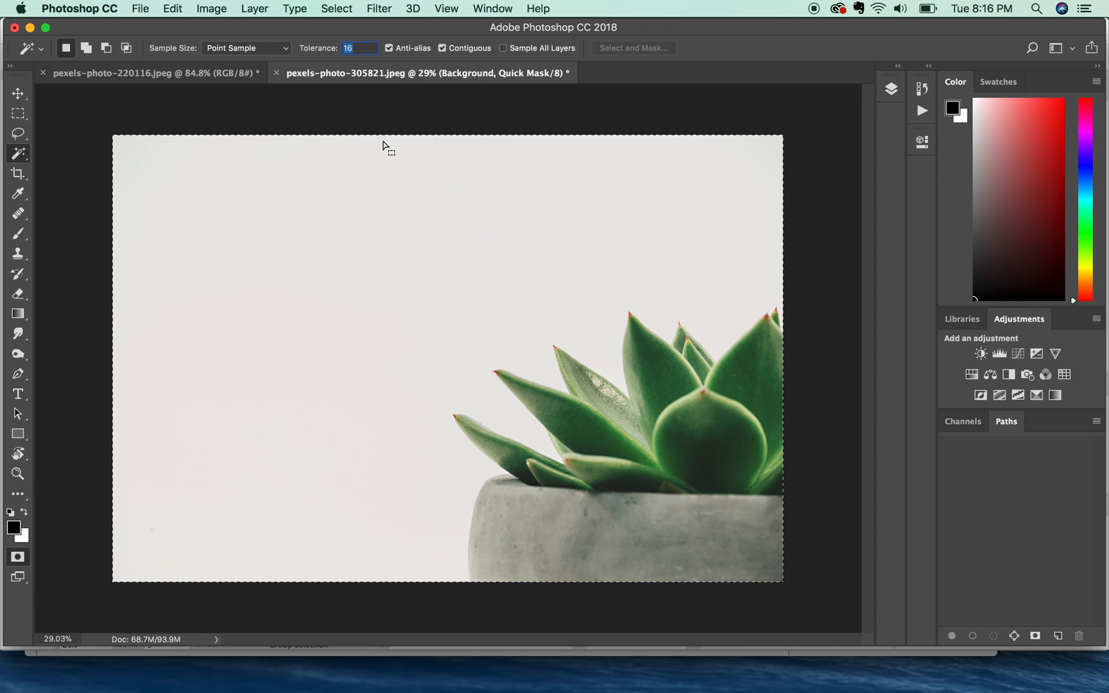
mouse_move(364, 348)
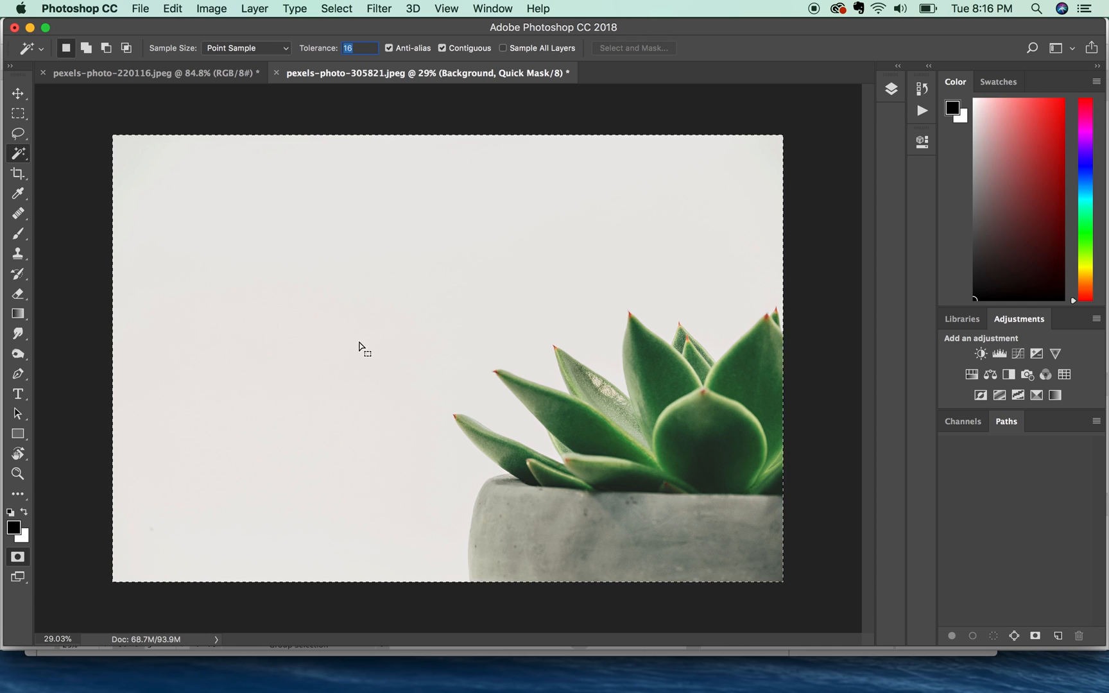
mouse_move(321, 56)
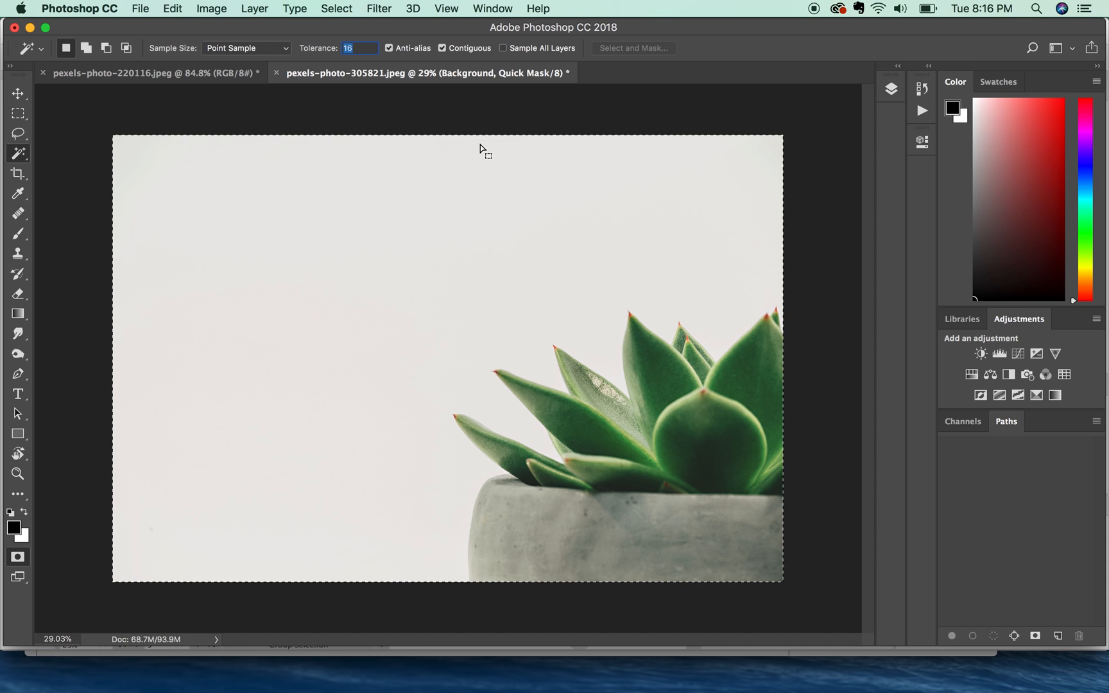
text(5)
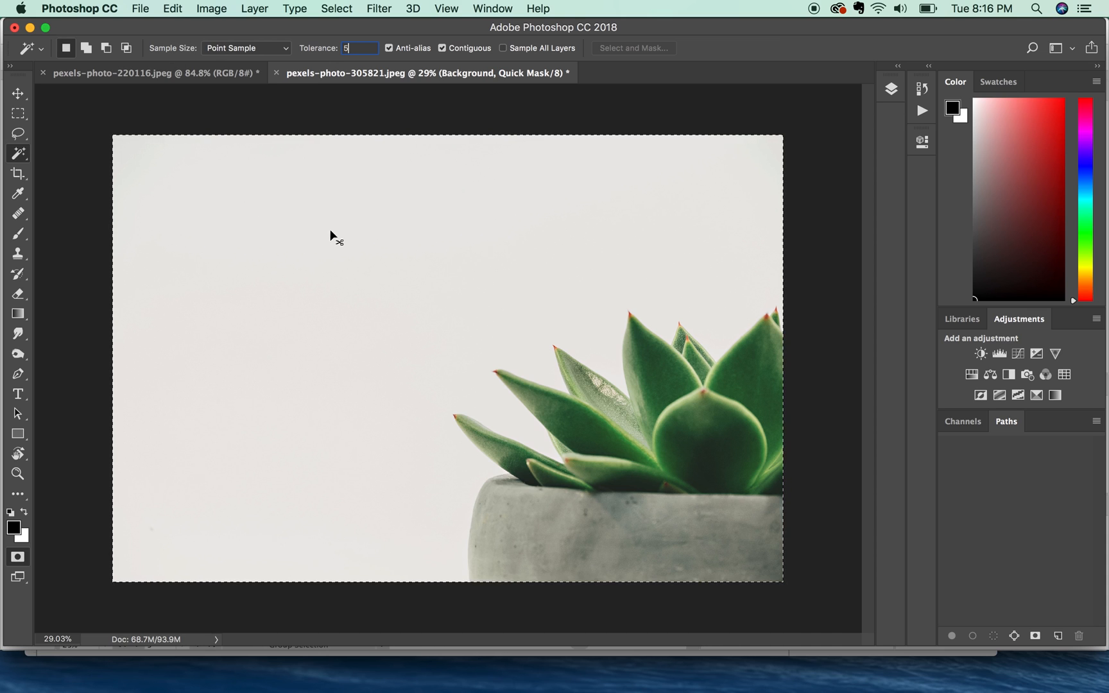
click(333, 235)
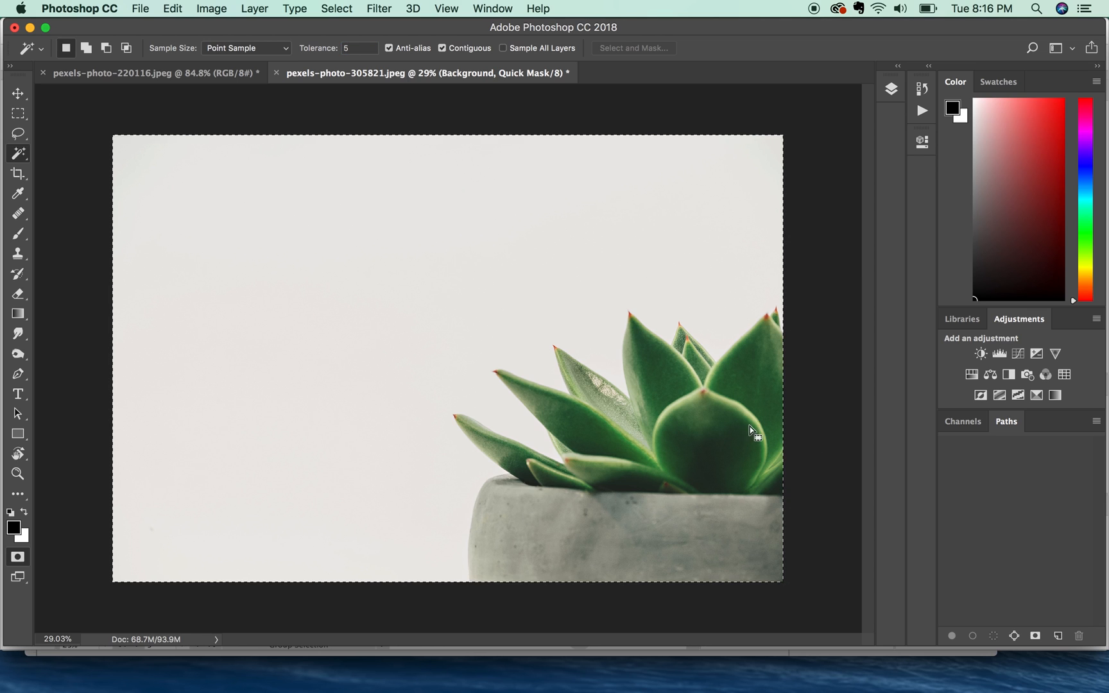
mouse_move(426, 361)
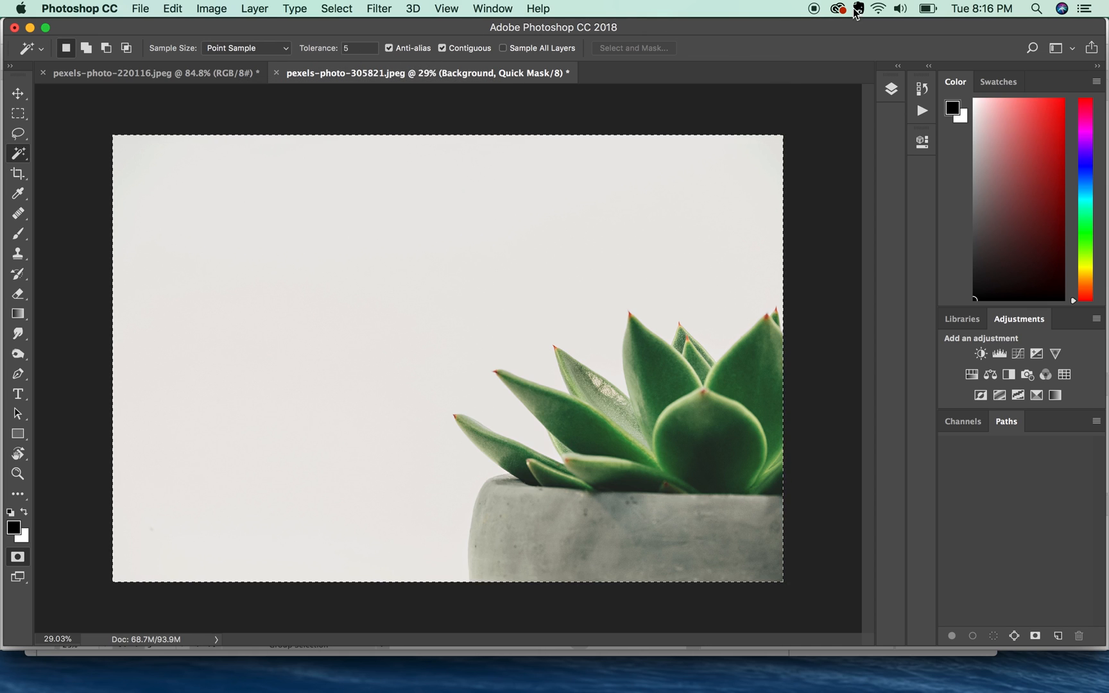
mouse_move(899, 75)
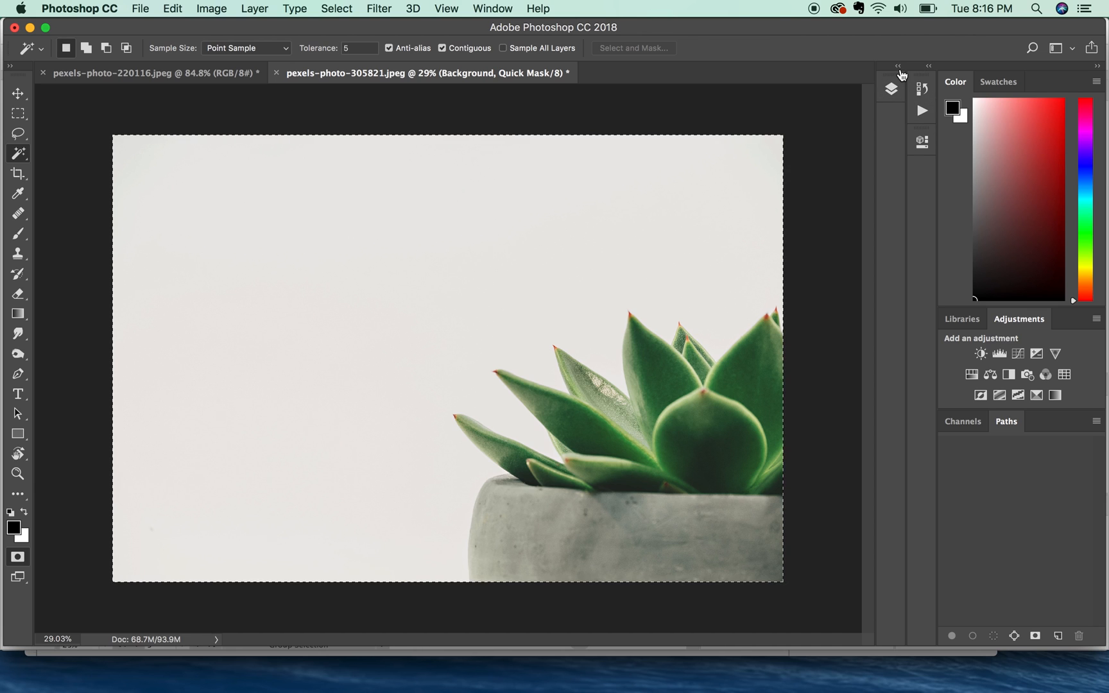
Expand the Layers panel to show Layer 1, Layer 2 and Background.
click(891, 89)
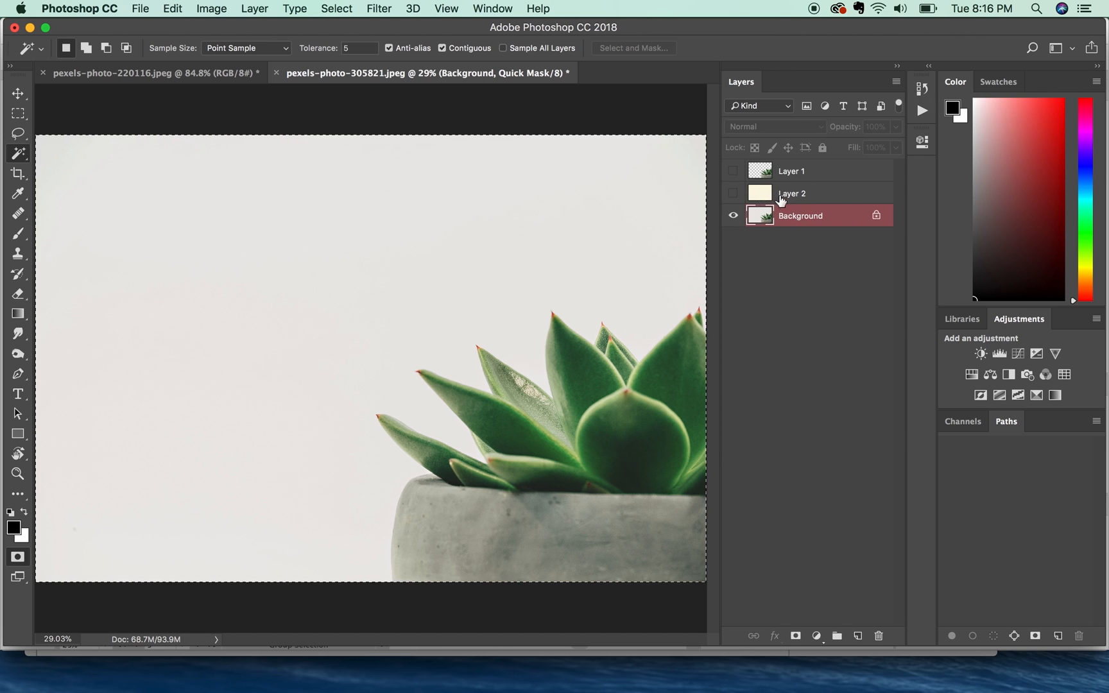
mouse_move(724, 268)
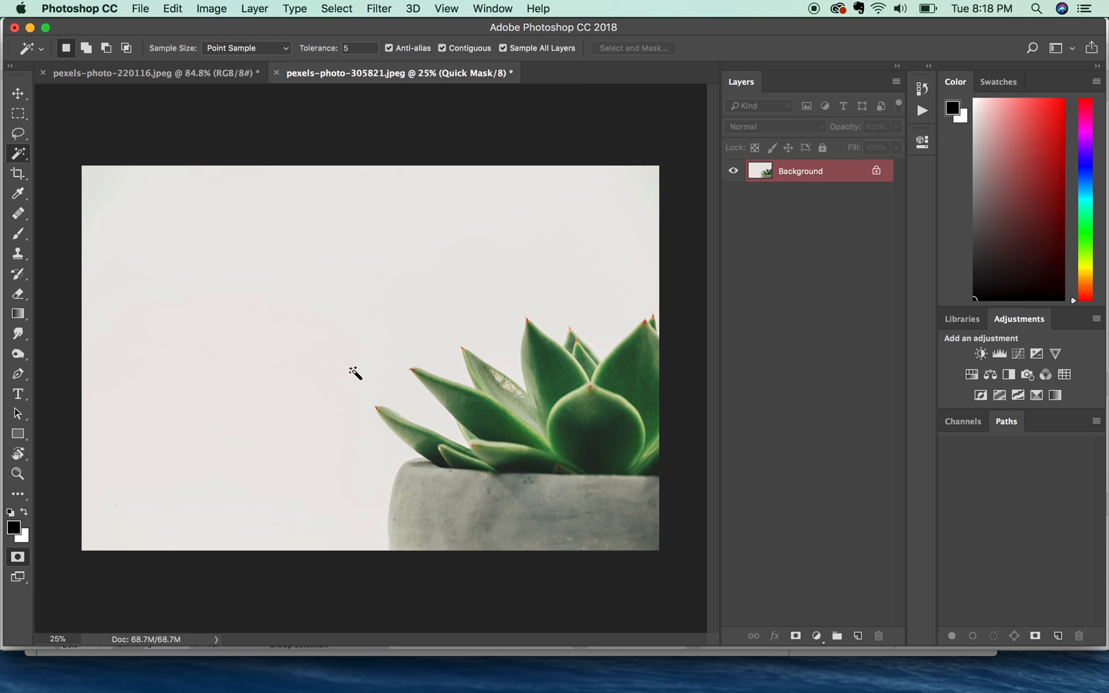
mouse_move(348, 332)
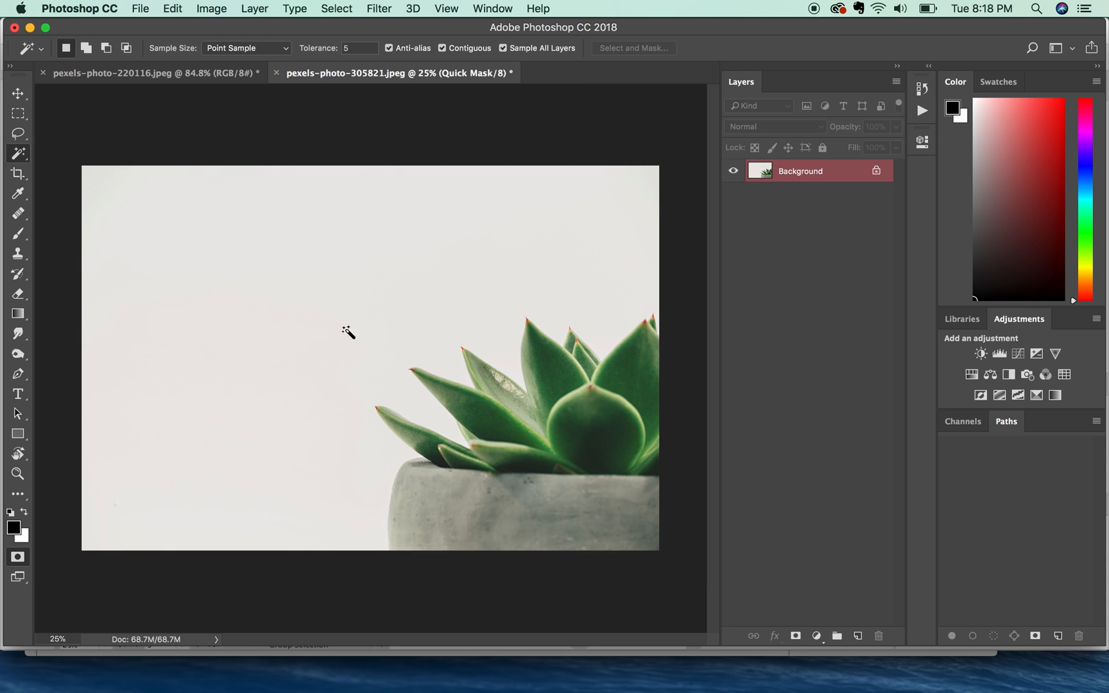
mouse_move(316, 278)
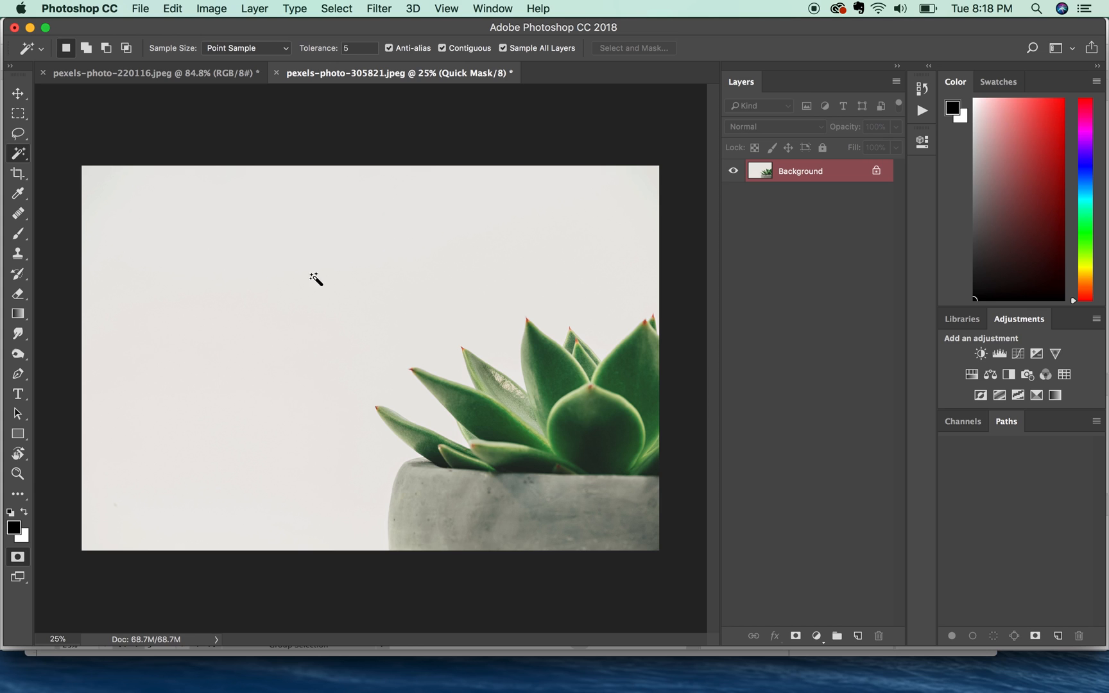
Select the light background around the succulent on the single-layer photo.
click(314, 279)
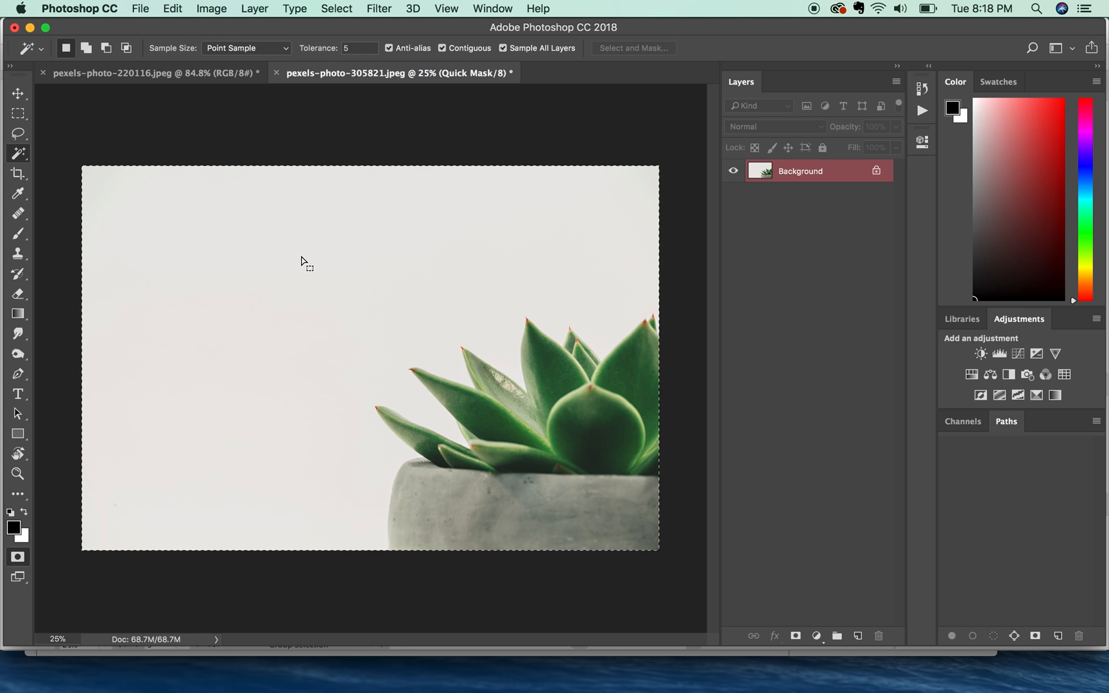
mouse_move(502, 58)
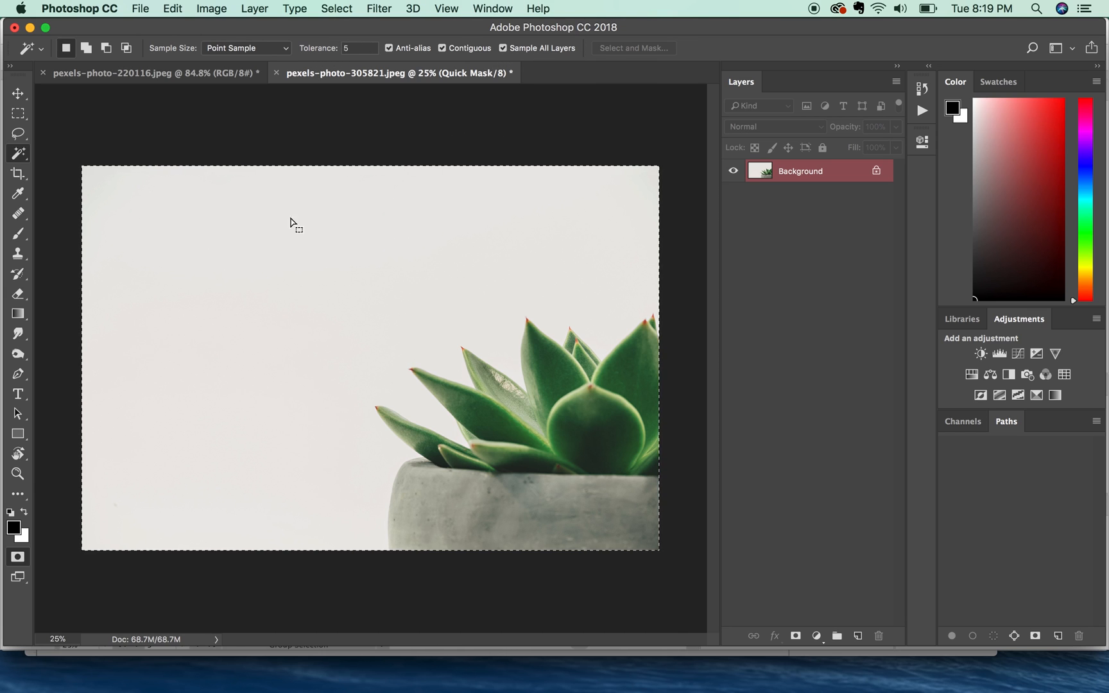
mouse_move(314, 419)
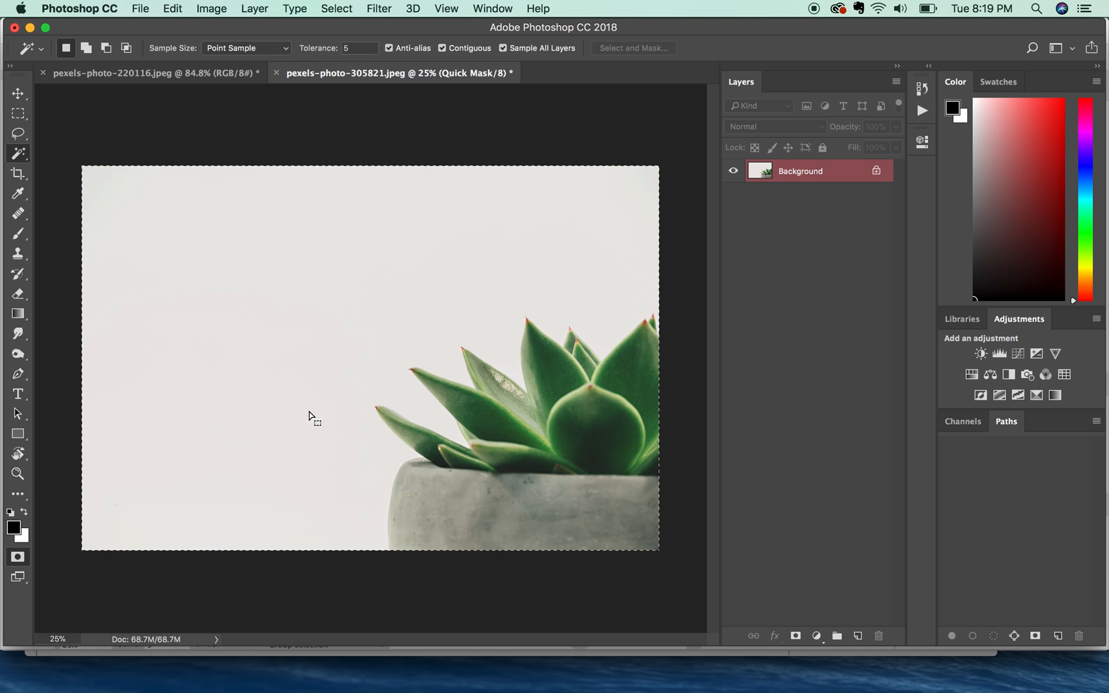
mouse_move(292, 447)
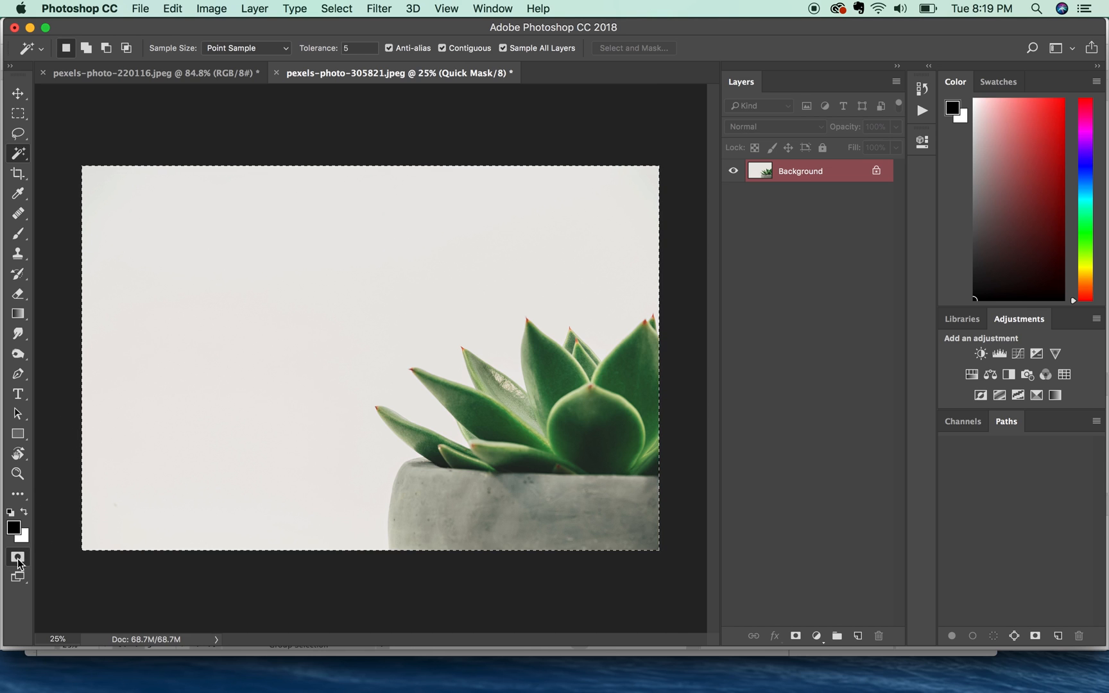
mouse_move(17, 557)
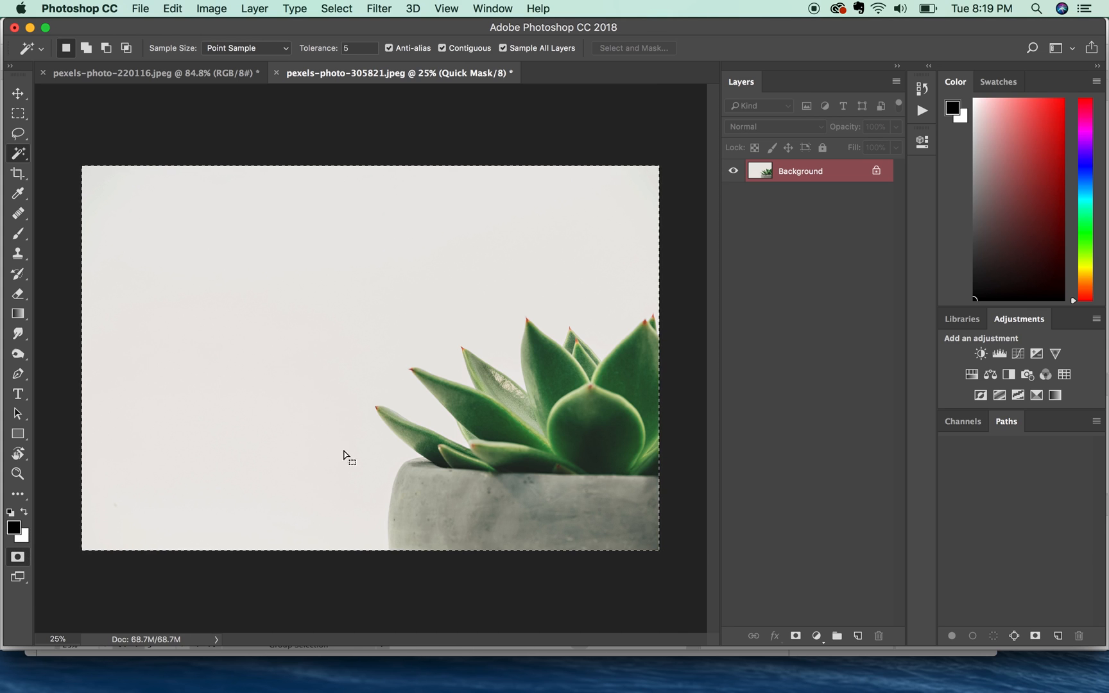
mouse_move(394, 429)
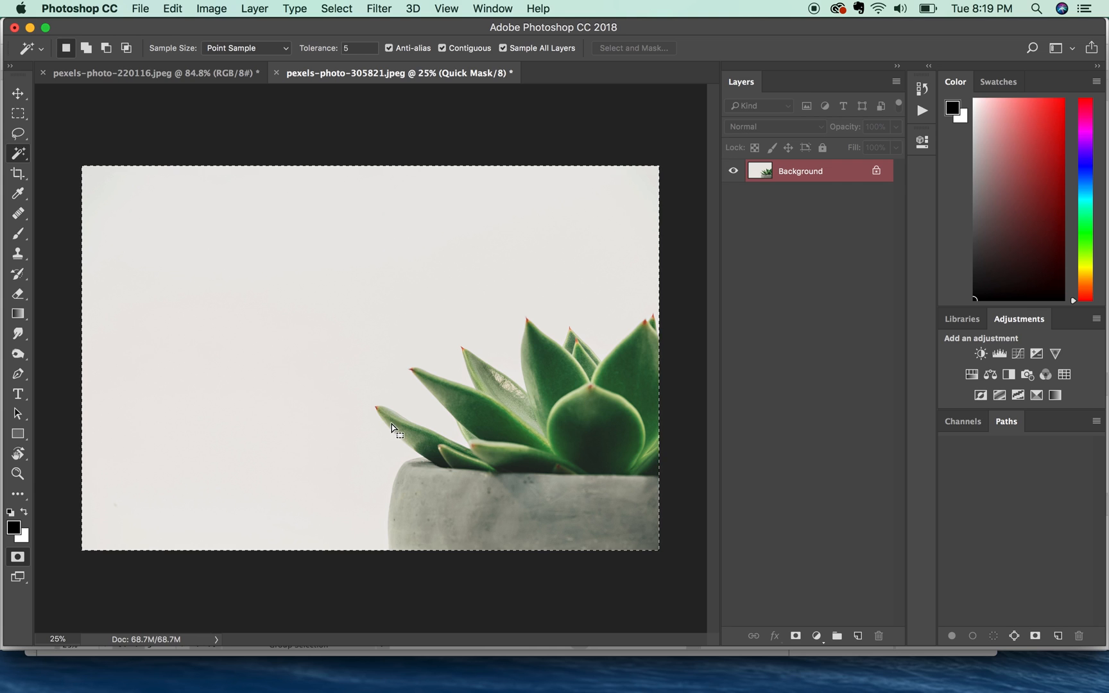
Turn Quick Mask mode off to return the photo to normal RGB view.
click(16, 557)
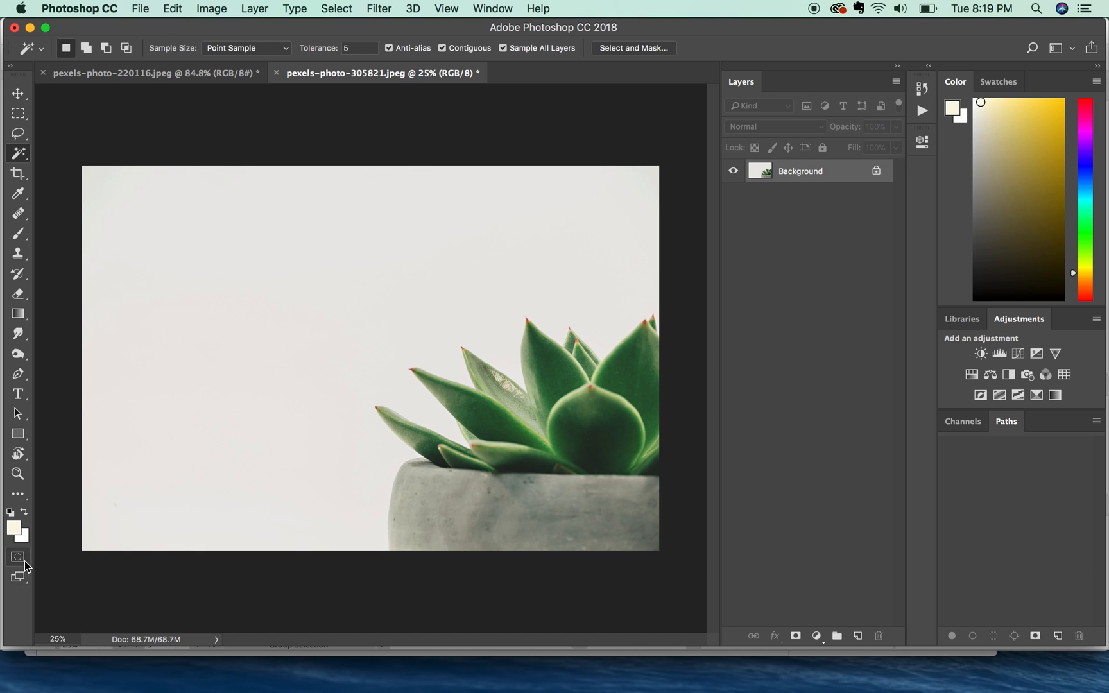
mouse_move(26, 563)
text(15)
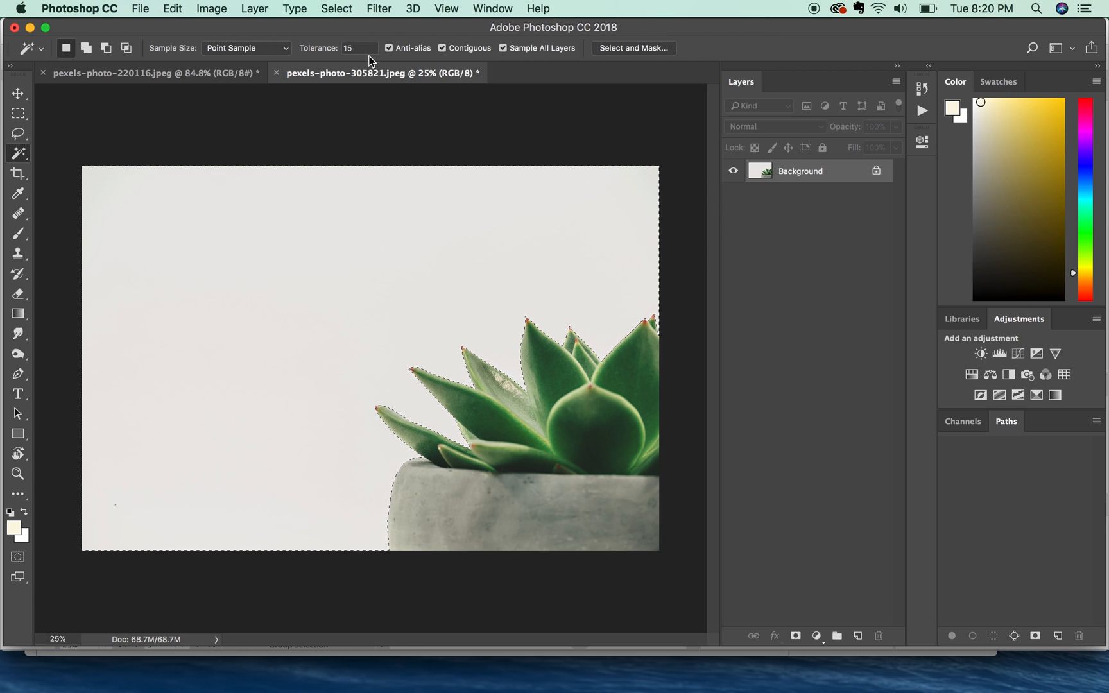
mouse_move(18, 517)
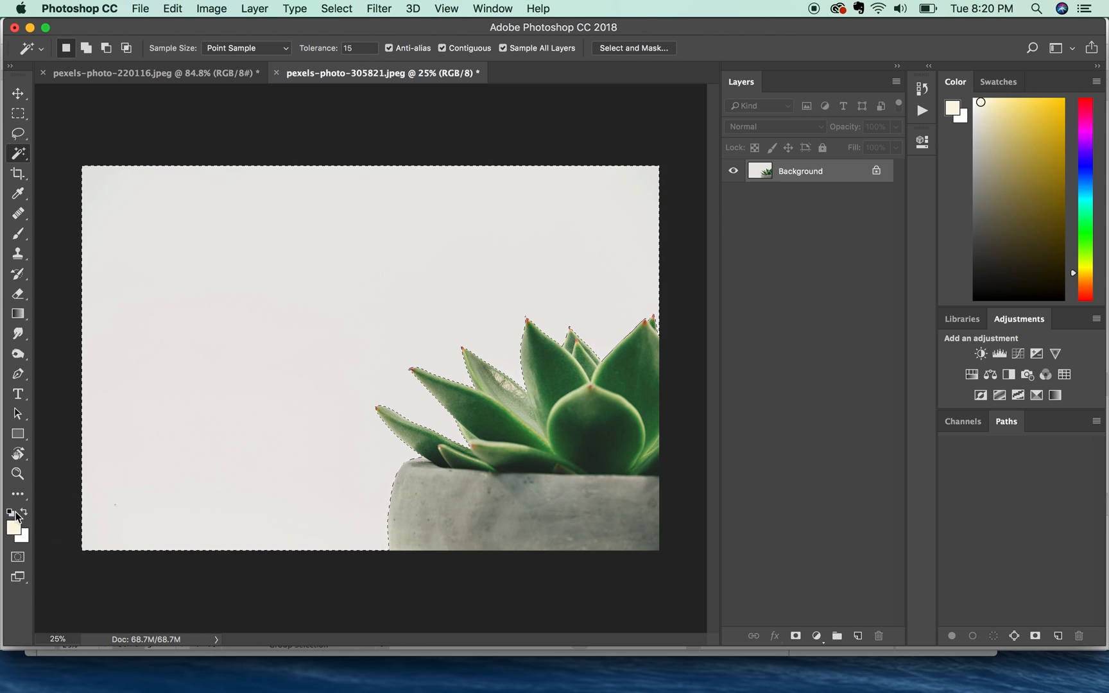